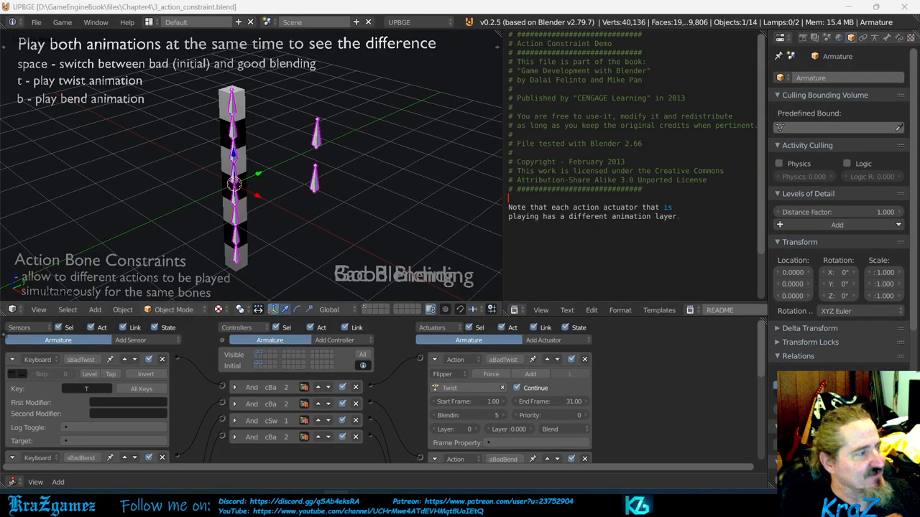
mouse_move(252, 169)
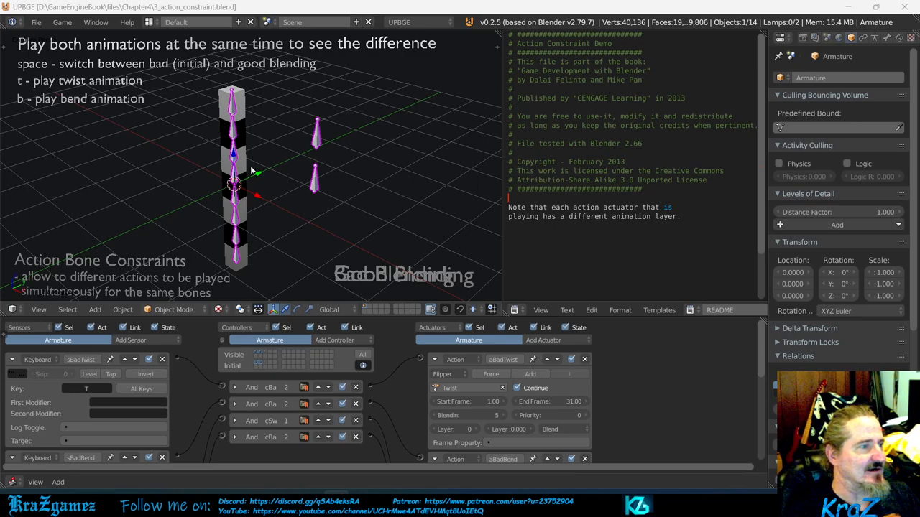
mouse_move(289, 180)
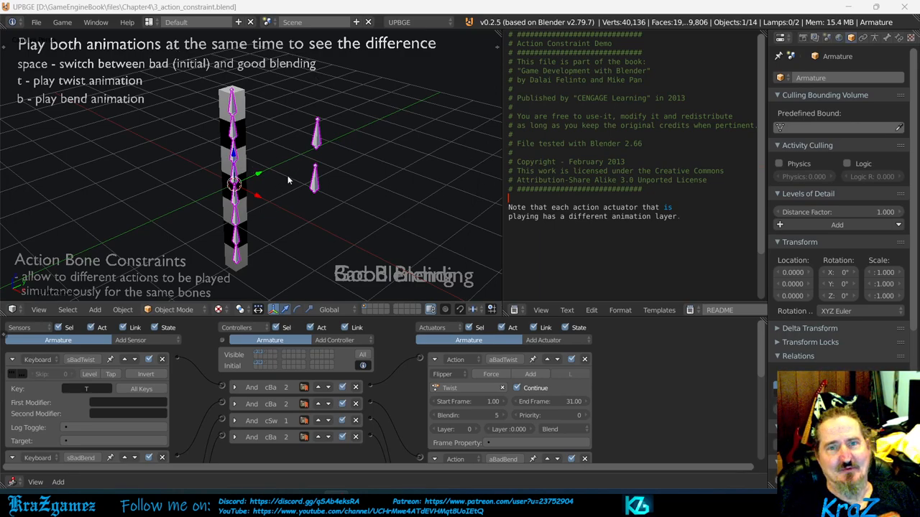
mouse_move(153, 92)
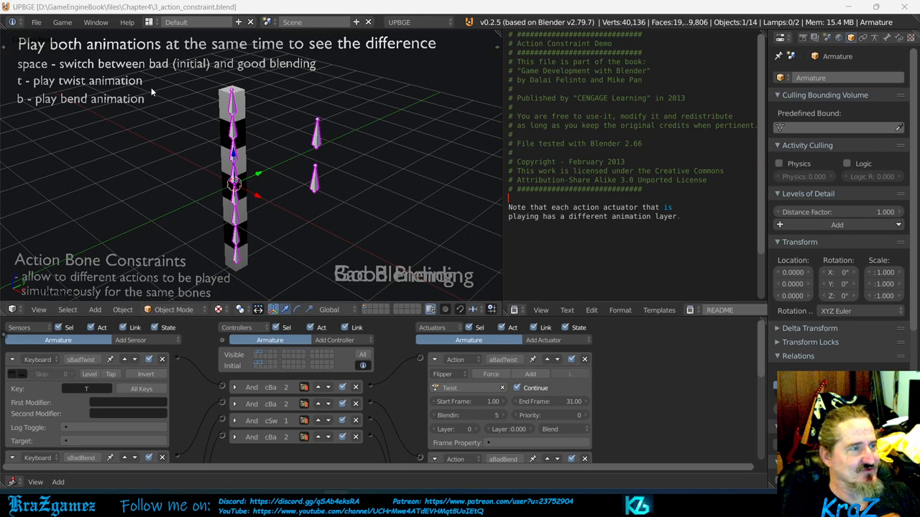
mouse_move(55, 113)
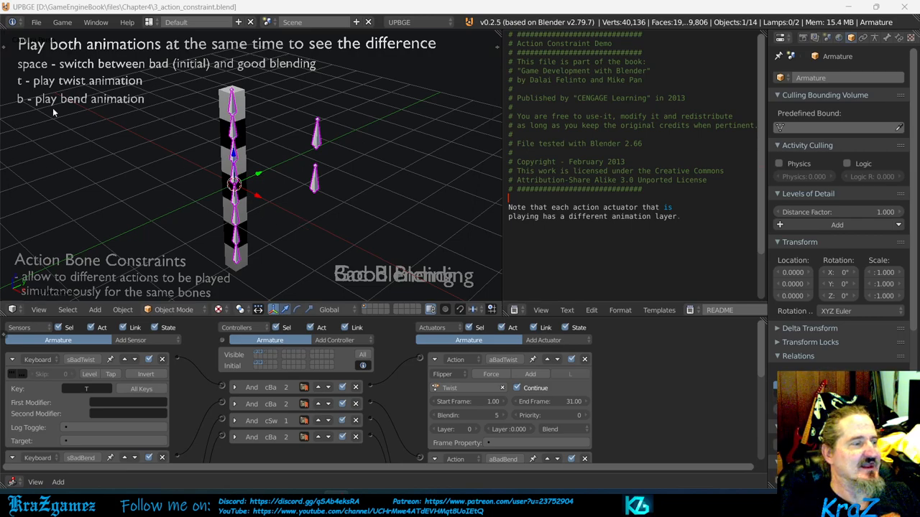
mouse_move(104, 102)
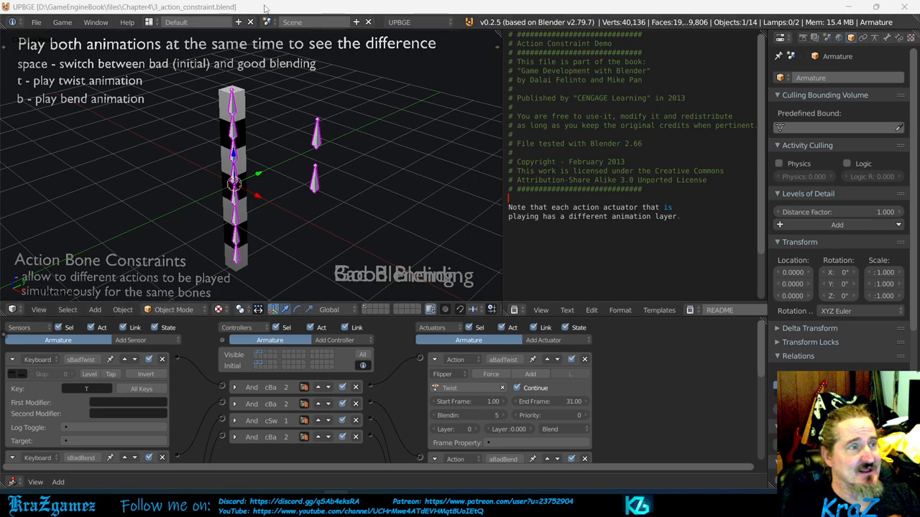
mouse_move(258, 72)
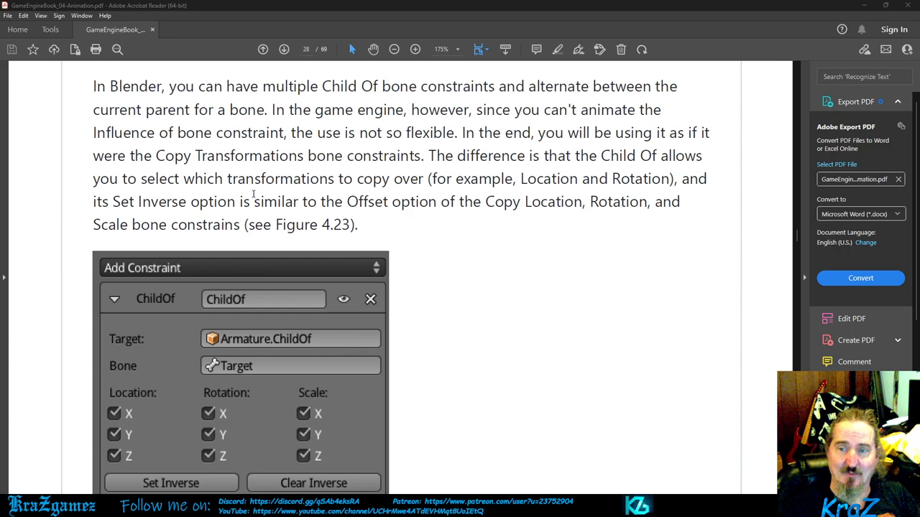
Step: Scroll down to the Child Of constraint paragraph and its Figure 4.23 panel
scroll(down, 3)
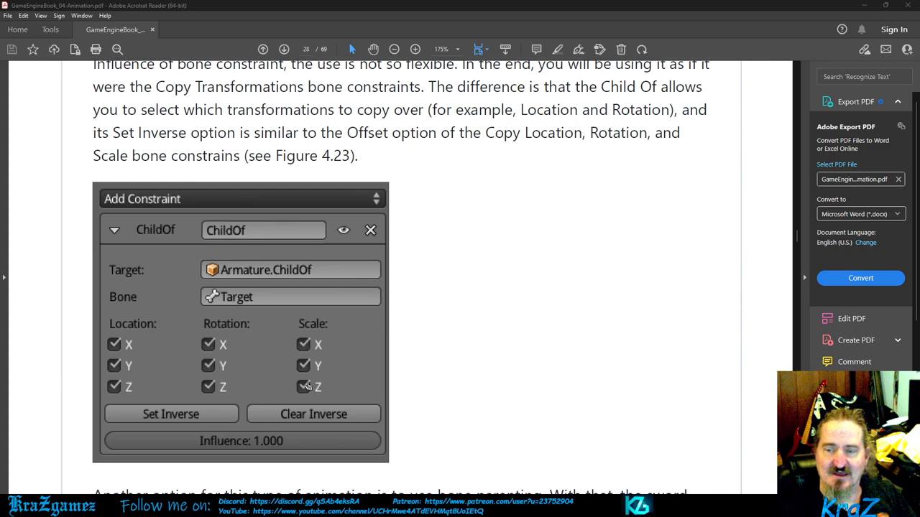
mouse_move(233, 296)
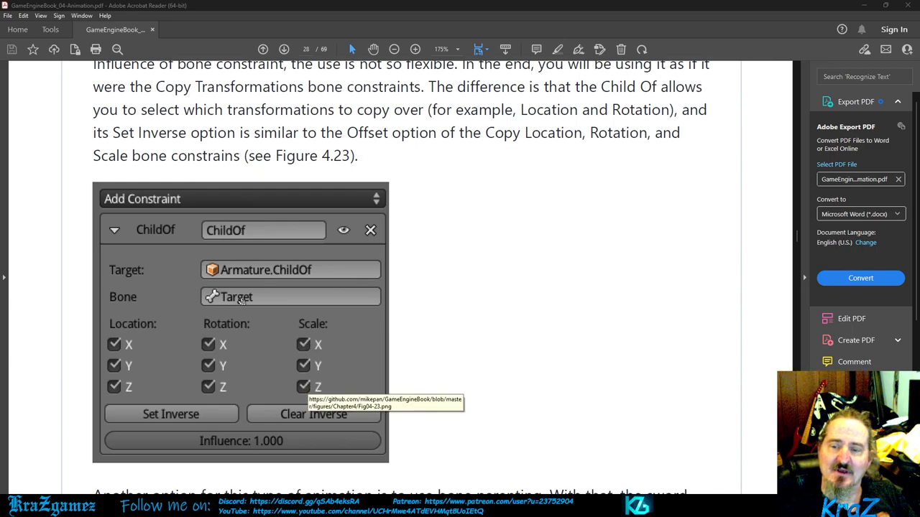
mouse_move(253, 301)
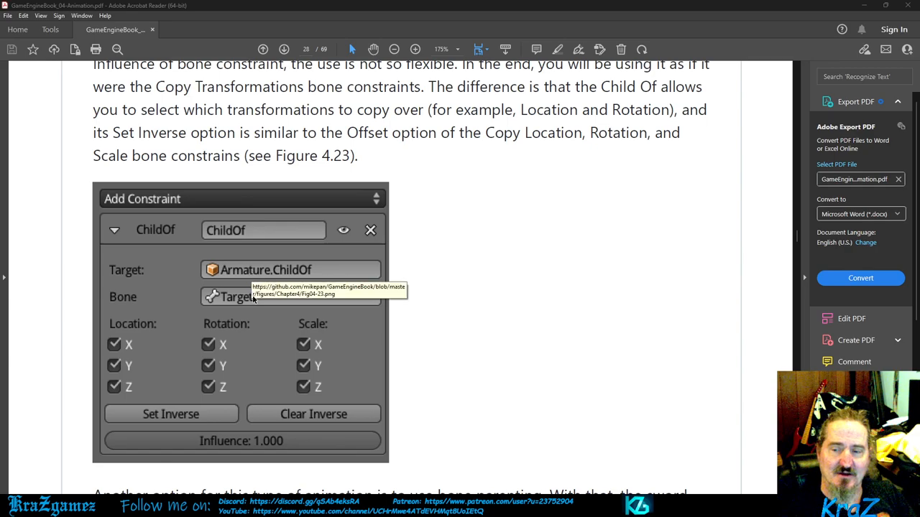
mouse_move(187, 421)
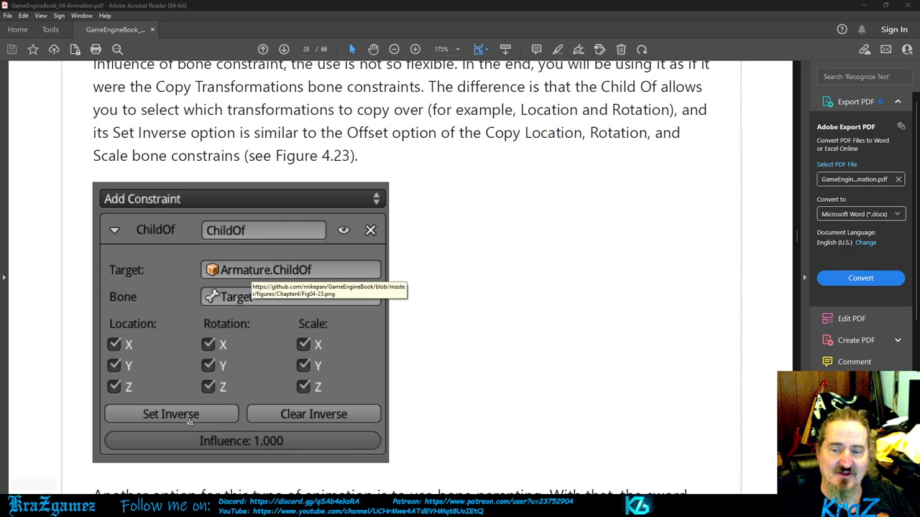
mouse_move(274, 418)
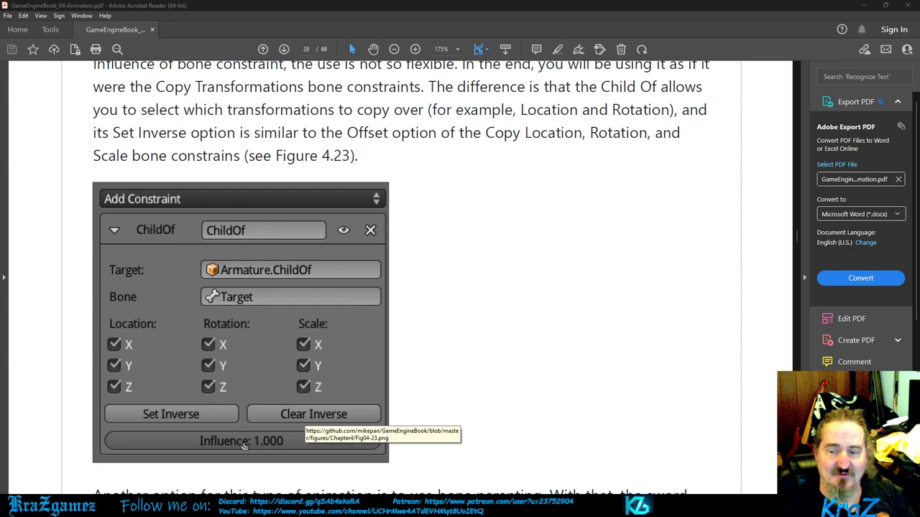
mouse_move(496, 362)
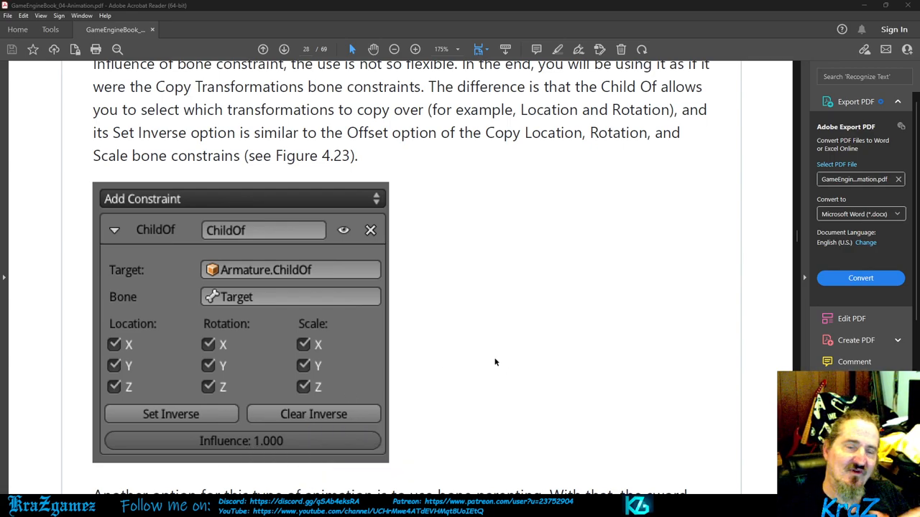
mouse_move(494, 362)
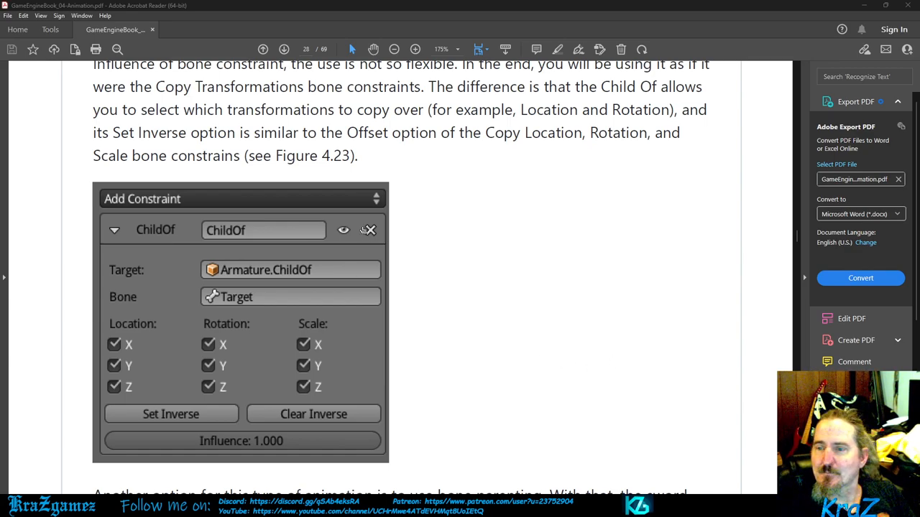
scroll(down, 3)
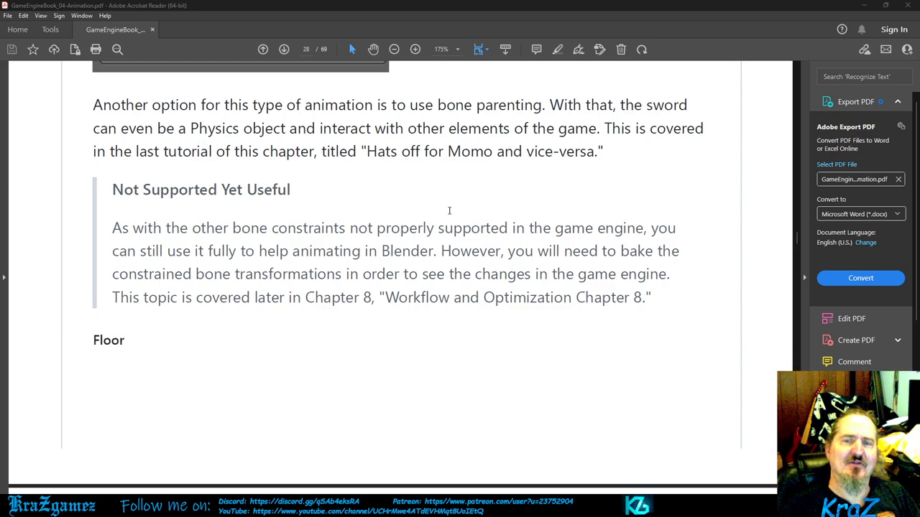
Step: Scroll past Figure 4.23 to the bone parenting paragraph and Floor heading
scroll(down, 3)
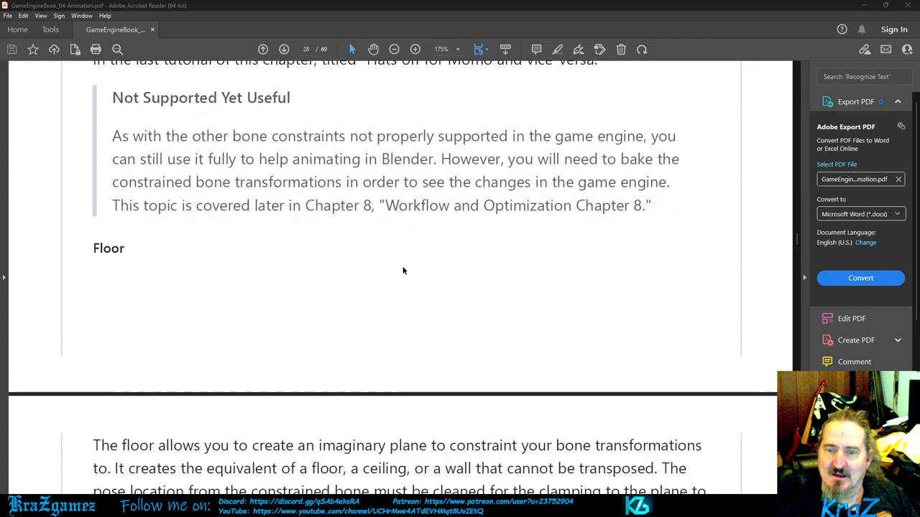
Step: Scroll onto the next page showing the Floor constraint description and Figure 4.24
scroll(down, 3)
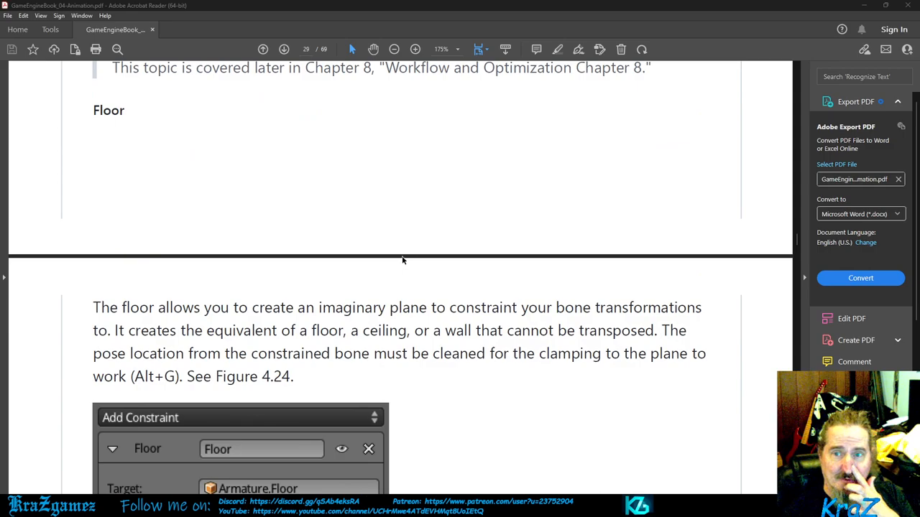
scroll(down, 3)
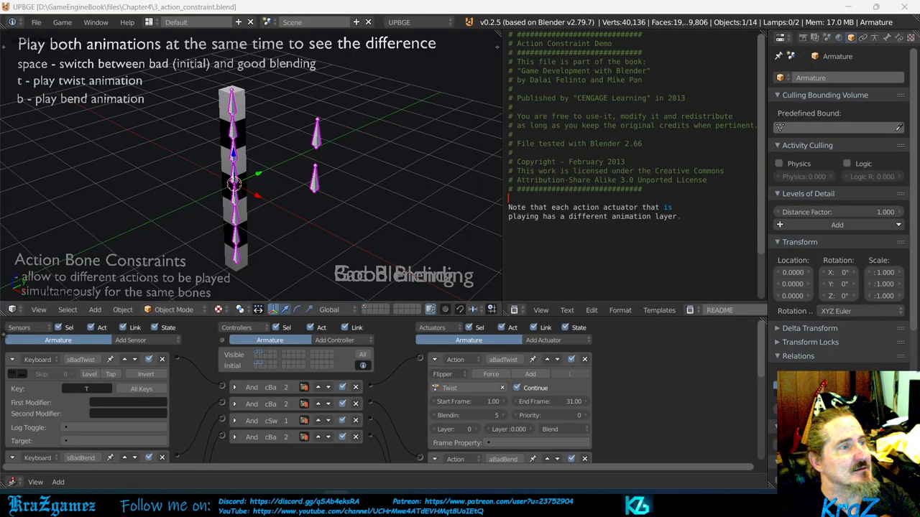
mouse_move(362, 201)
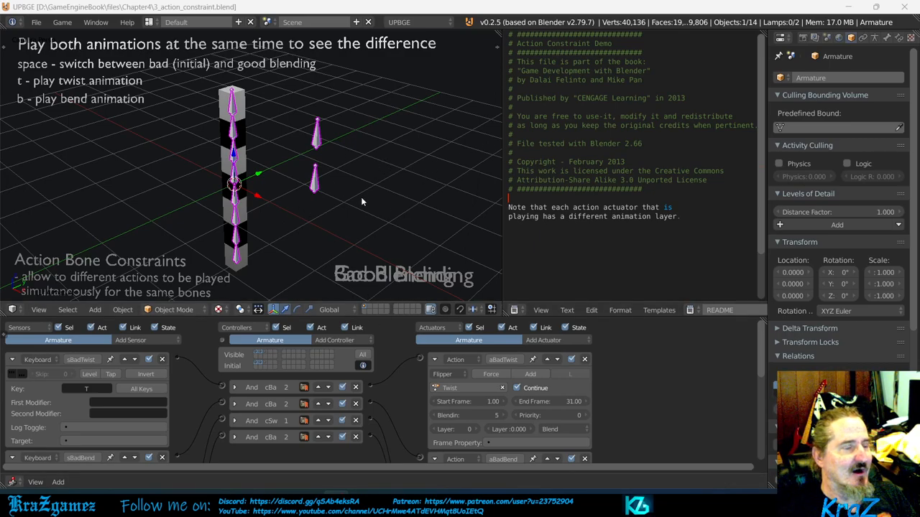
Step: Reload the default start-up scene via File > Reload Start-Up File, confirming the prompt
click(35, 22)
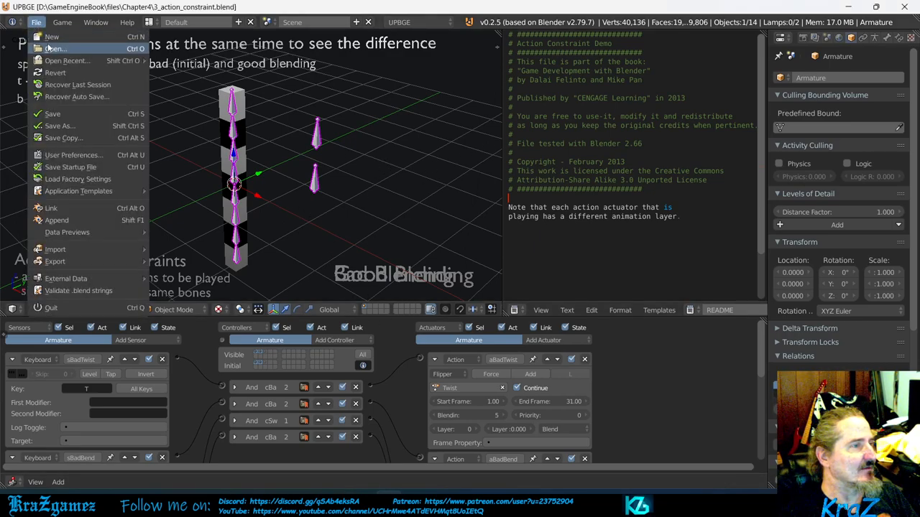
click(46, 36)
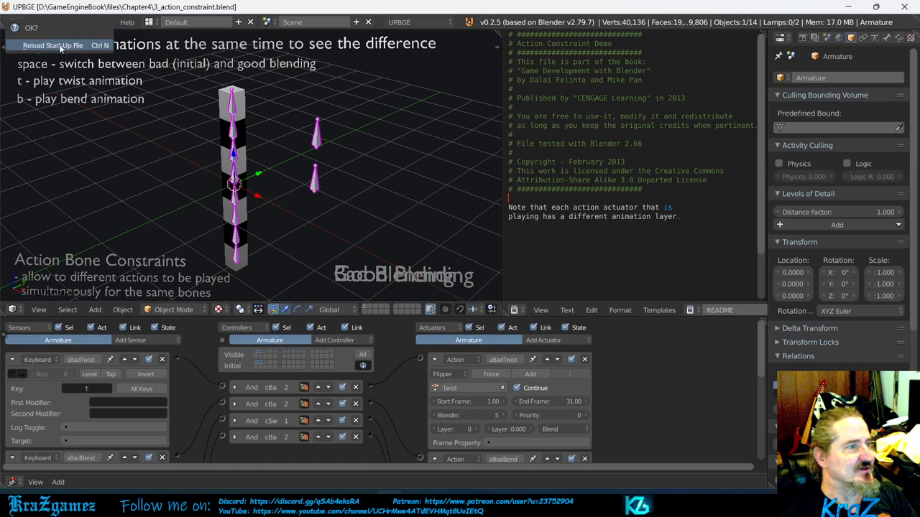
click(56, 39)
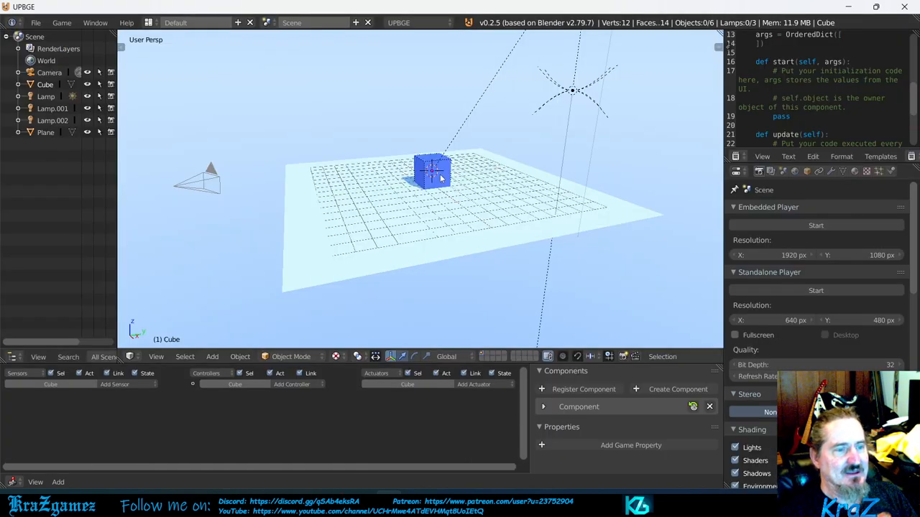
drag(431, 172, 285, 148)
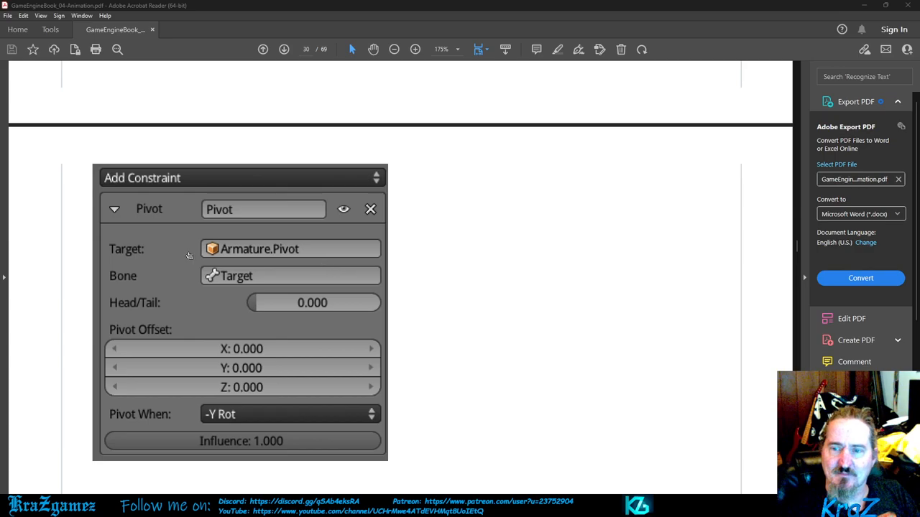
mouse_move(172, 263)
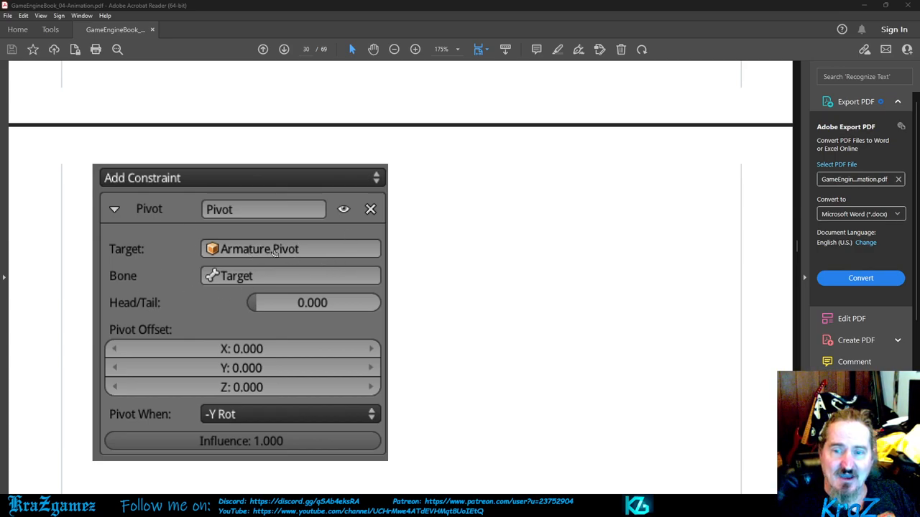
mouse_move(215, 276)
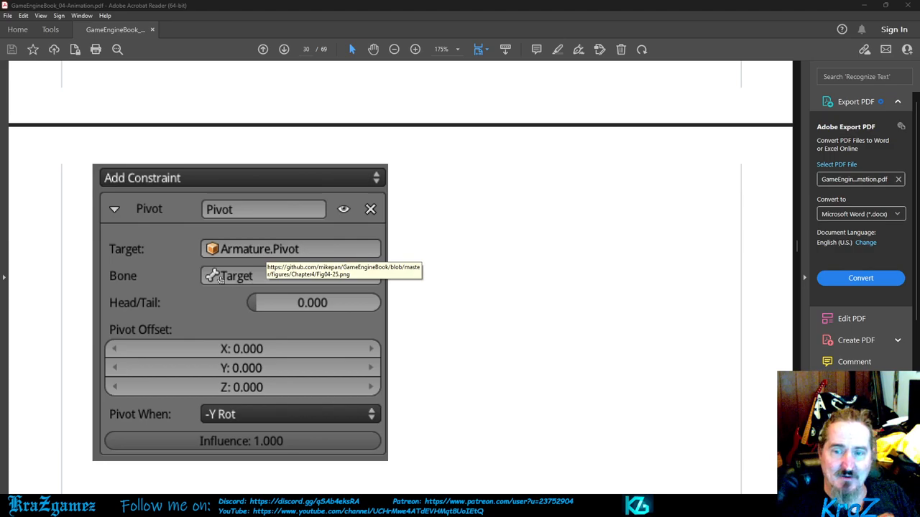
mouse_move(313, 310)
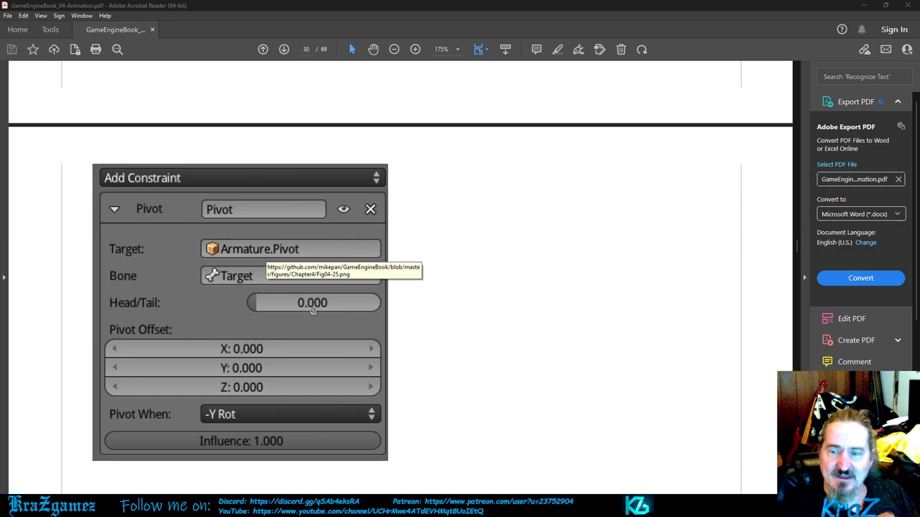
mouse_move(256, 350)
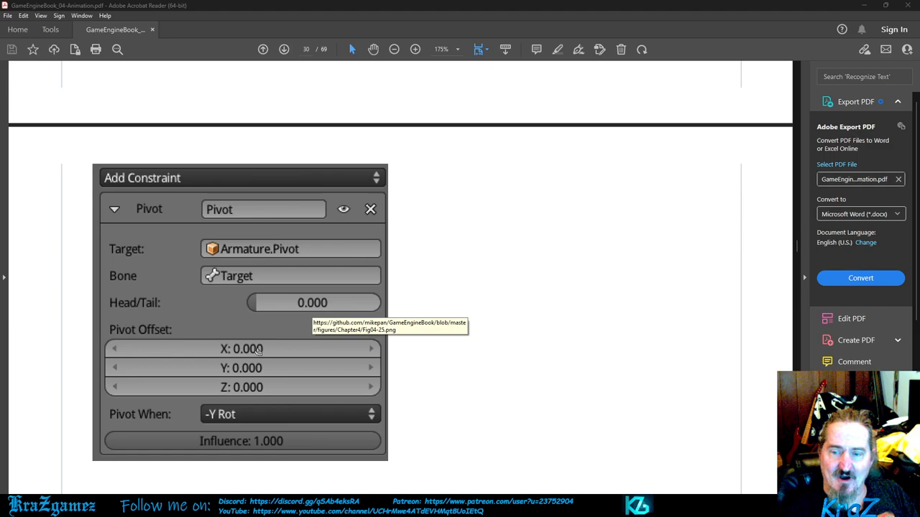
mouse_move(247, 386)
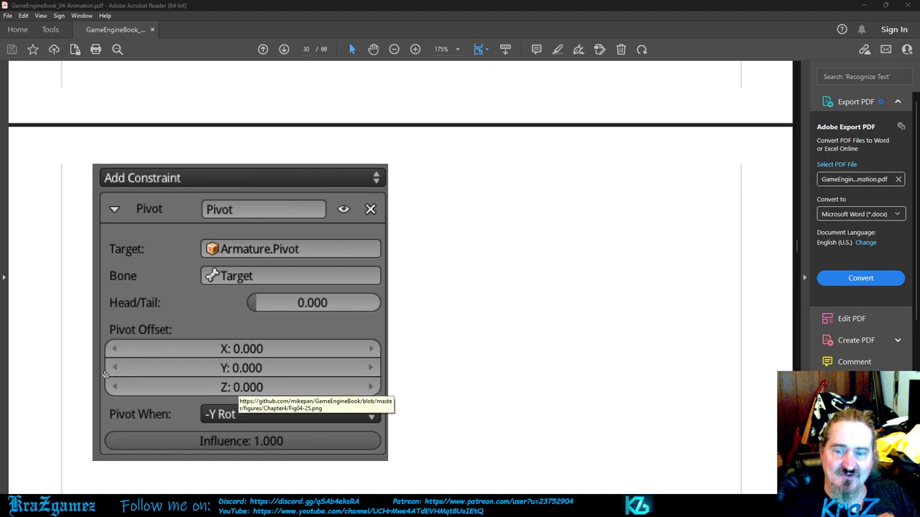
mouse_move(271, 369)
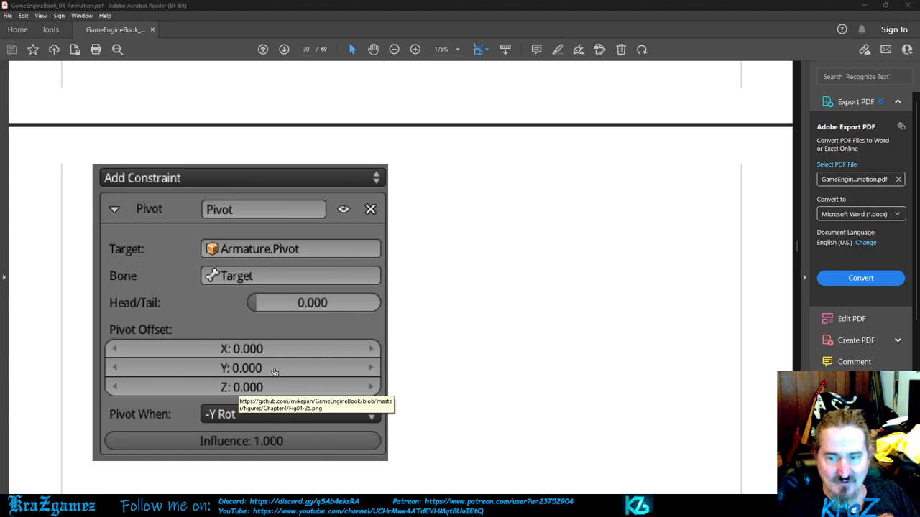
mouse_move(271, 371)
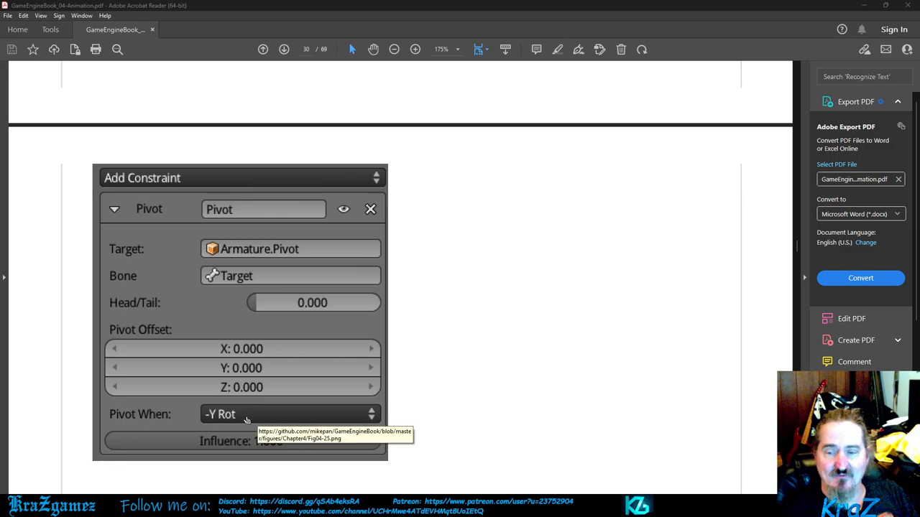
Step: Cancel the security warning on the Pivot figure link and scroll to Bone Parenting
click(245, 417)
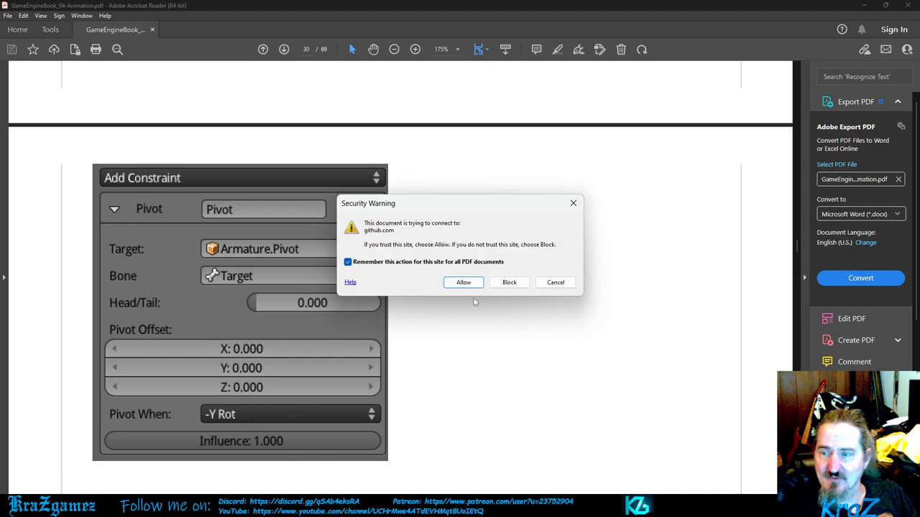
click(554, 282)
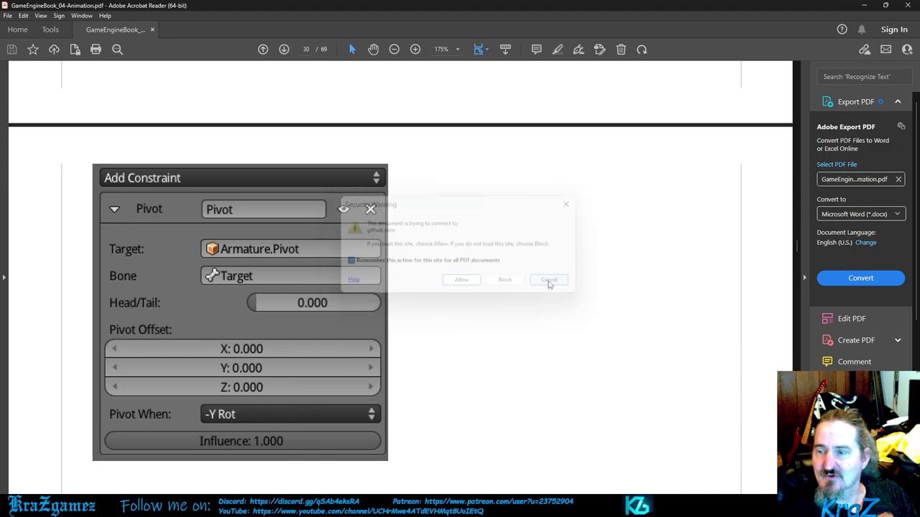
click(549, 278)
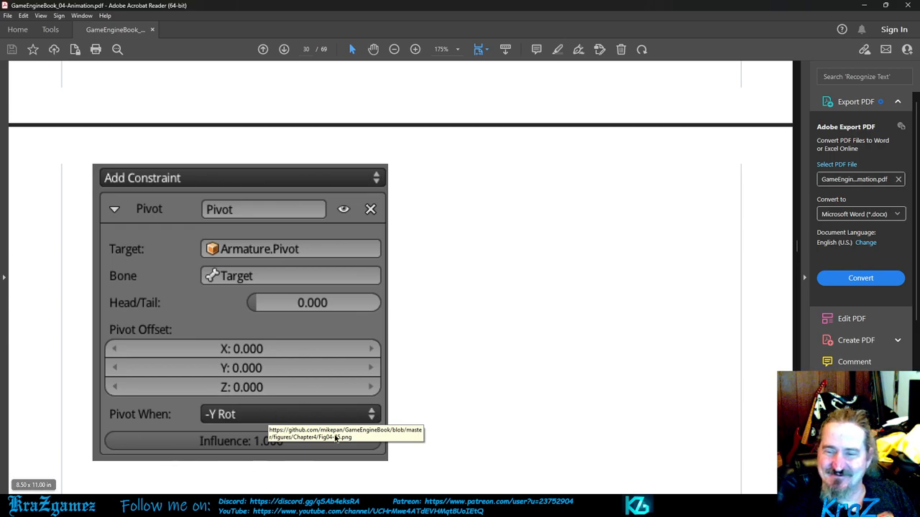
mouse_move(365, 373)
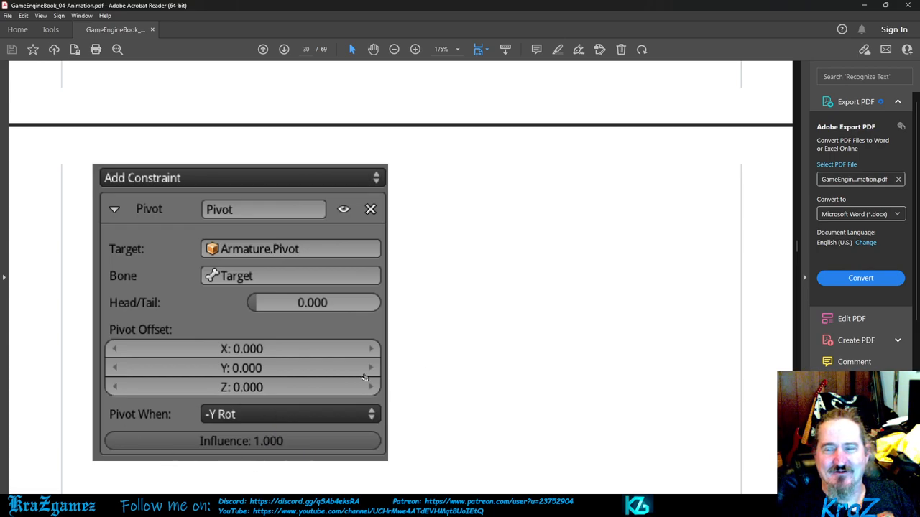
mouse_move(247, 416)
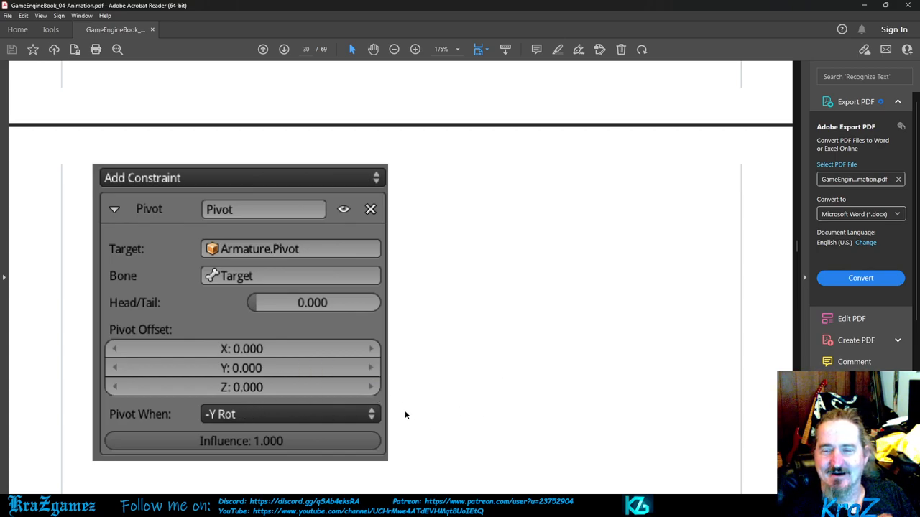
mouse_move(252, 444)
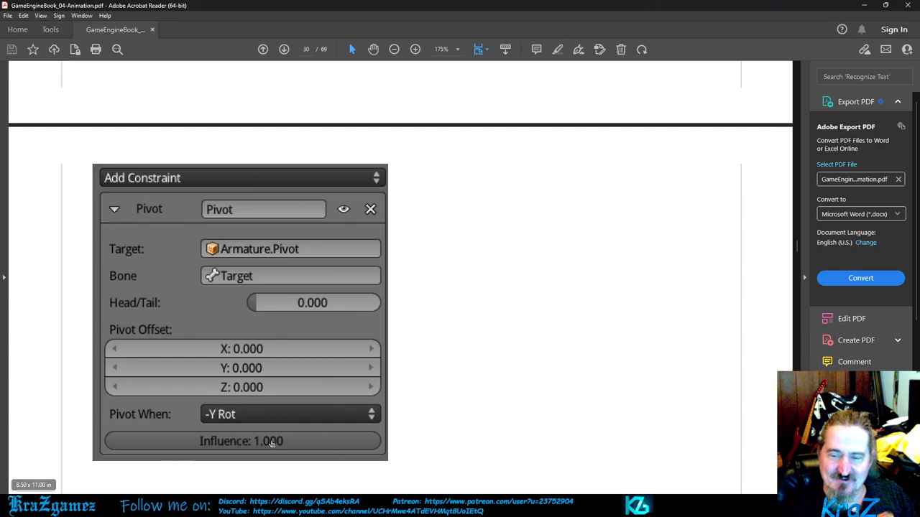
mouse_move(554, 375)
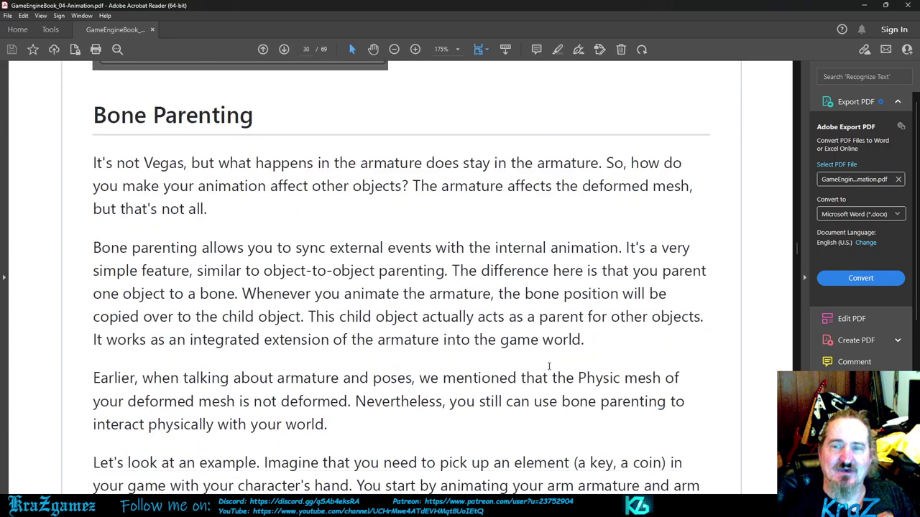
scroll(down, 3)
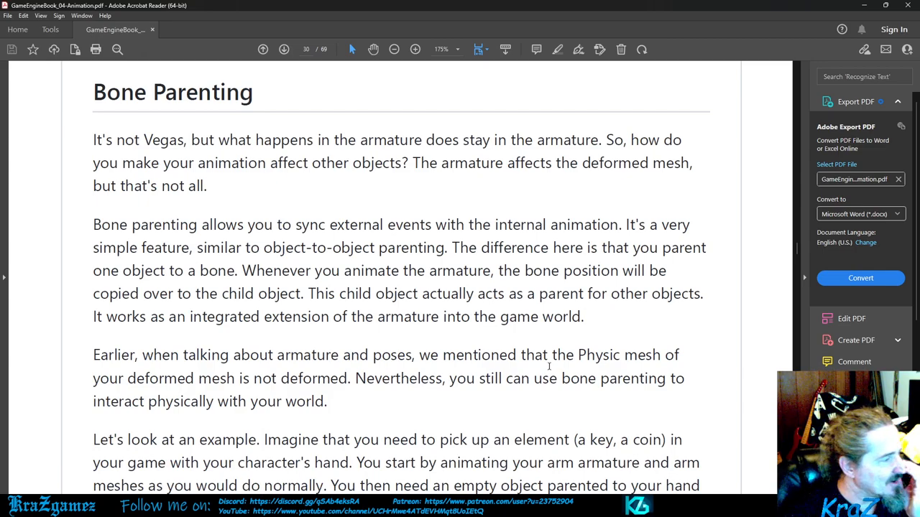